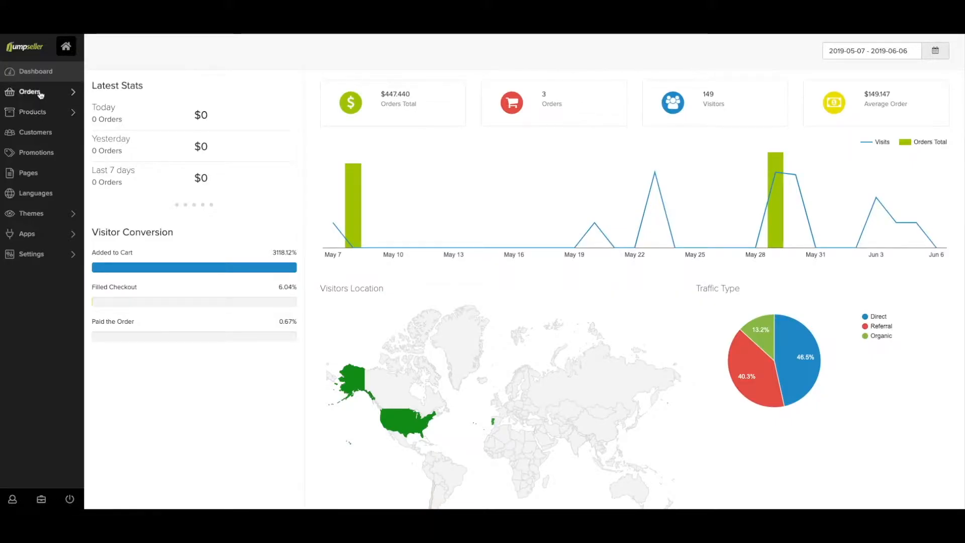
Go from the dashboard to the All Orders page via the Orders sidebar section
click(29, 92)
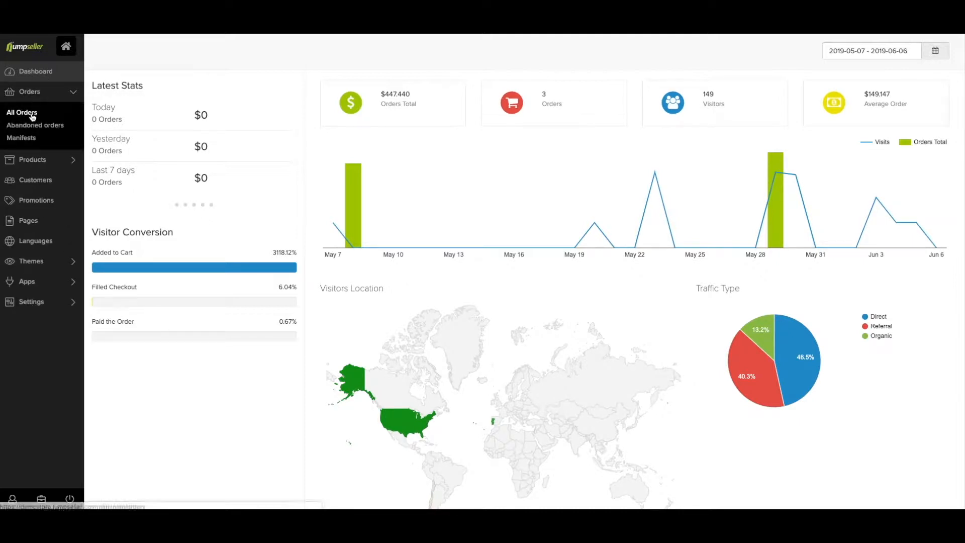
click(35, 124)
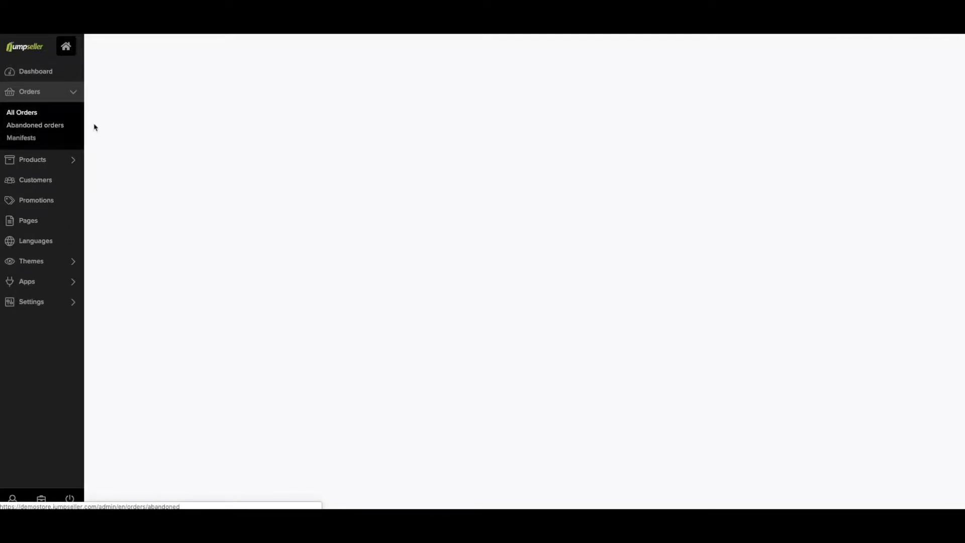
click(22, 112)
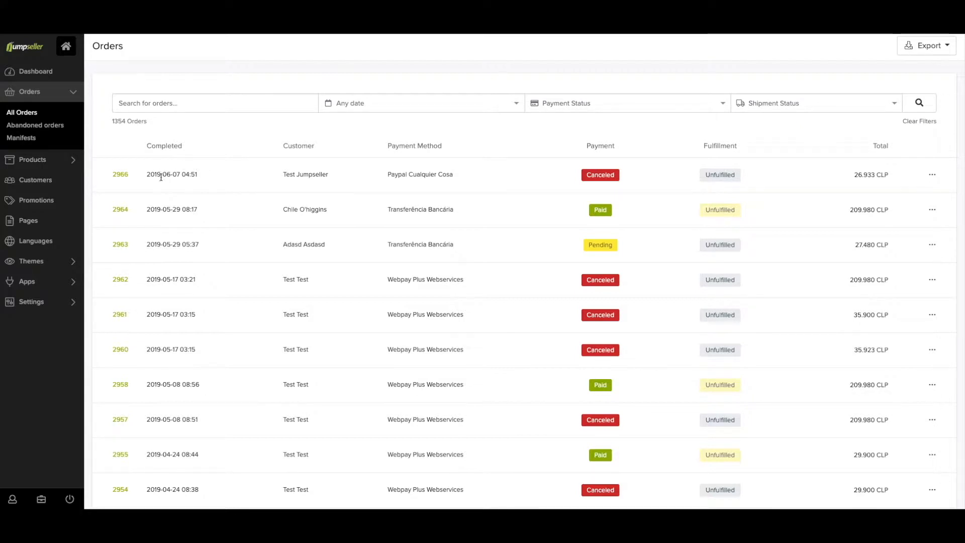
mouse_move(526, 176)
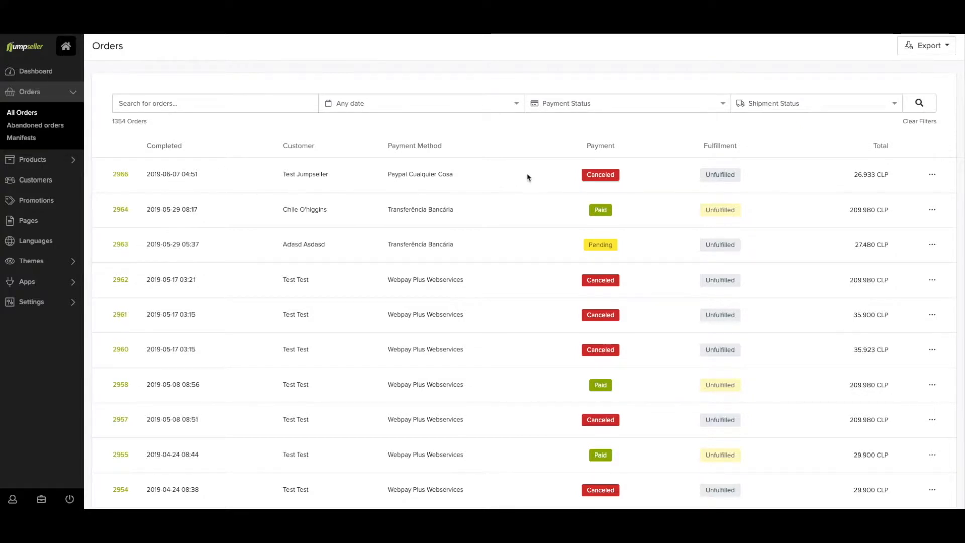
mouse_move(710, 162)
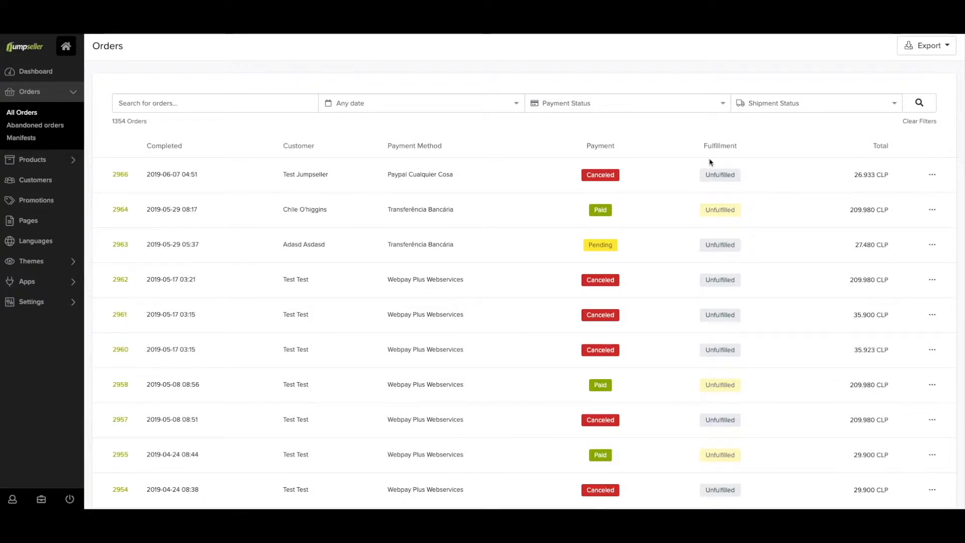
click(420, 103)
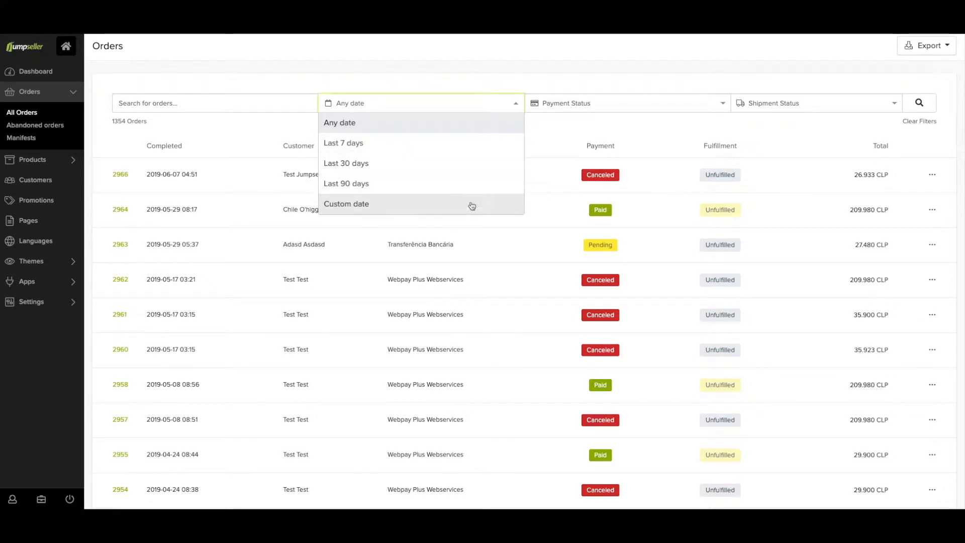
click(626, 103)
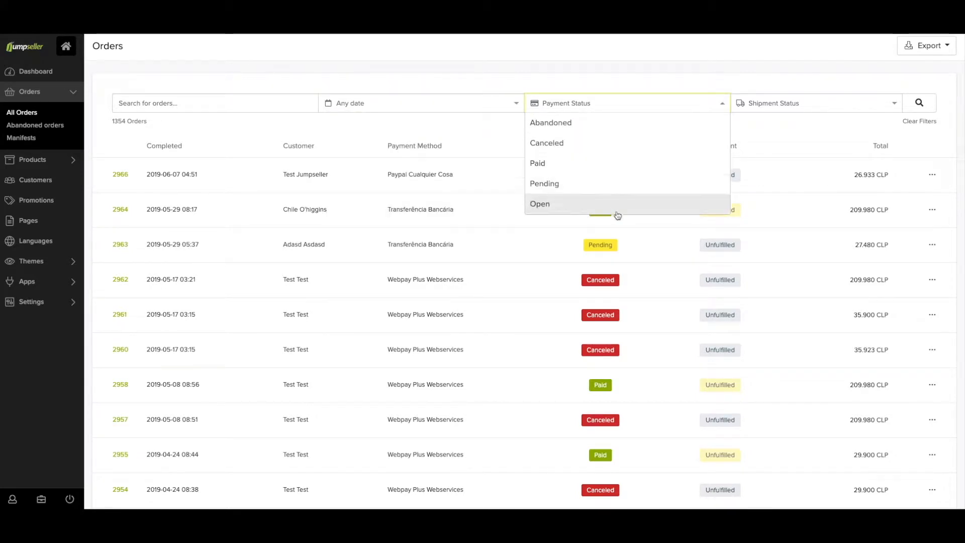
click(816, 102)
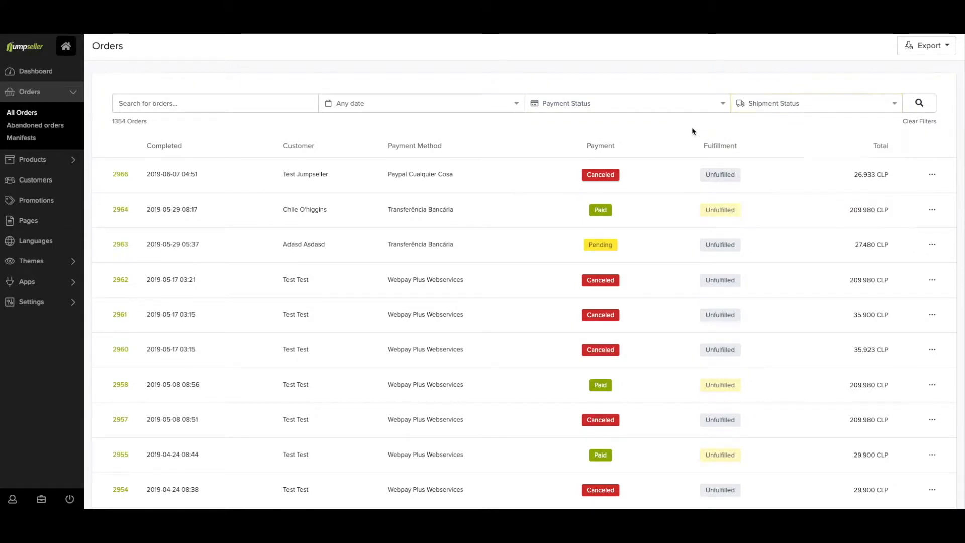
click(931, 175)
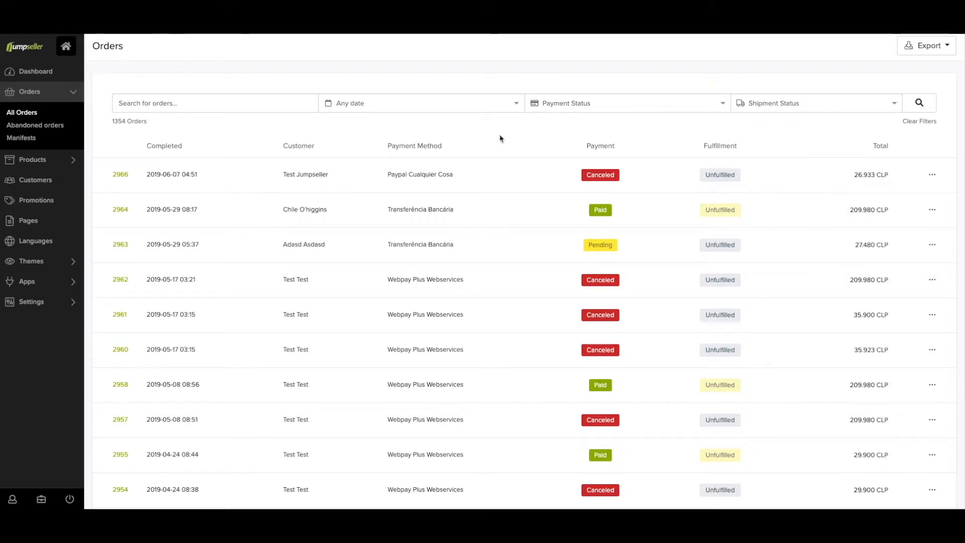
View order 2966's canceled product, totals, shipping address, payment and history log
click(120, 174)
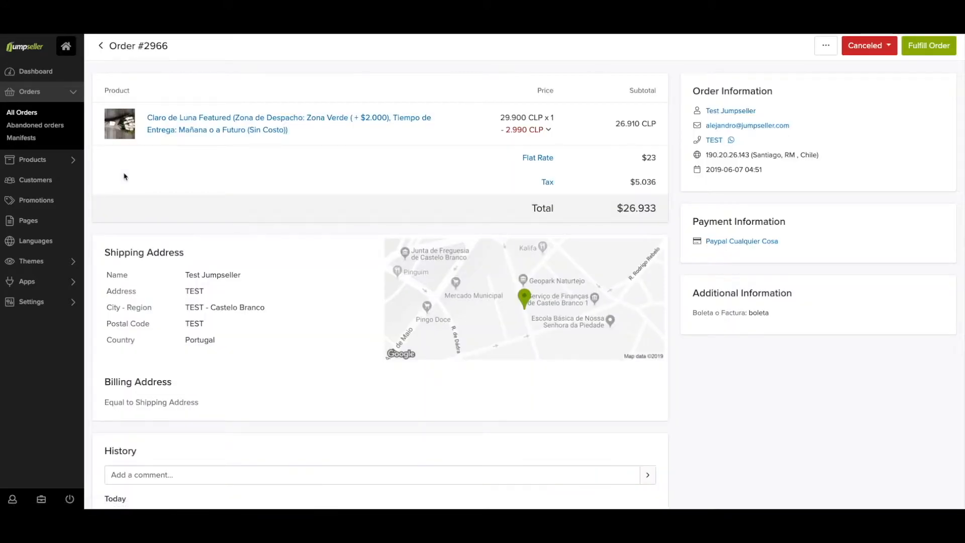
mouse_move(418, 140)
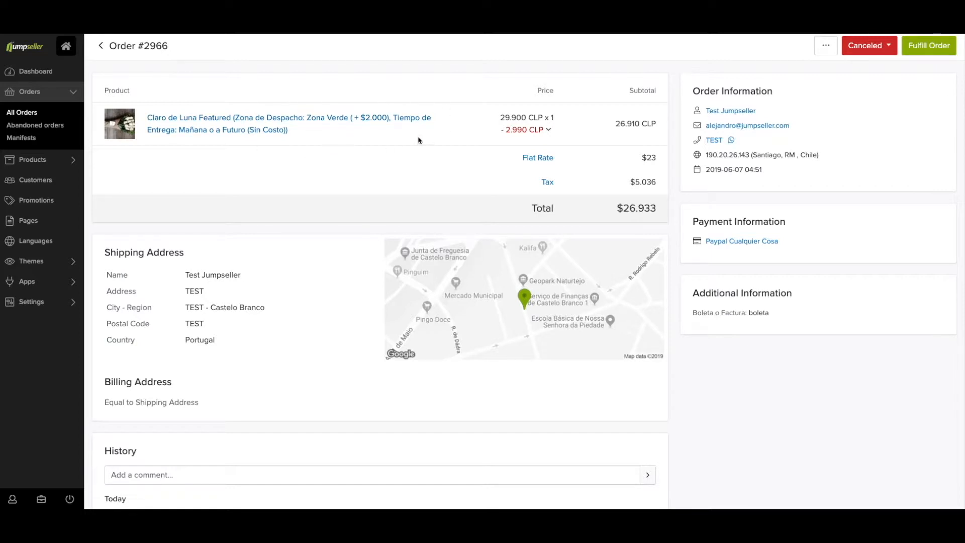
mouse_move(710, 116)
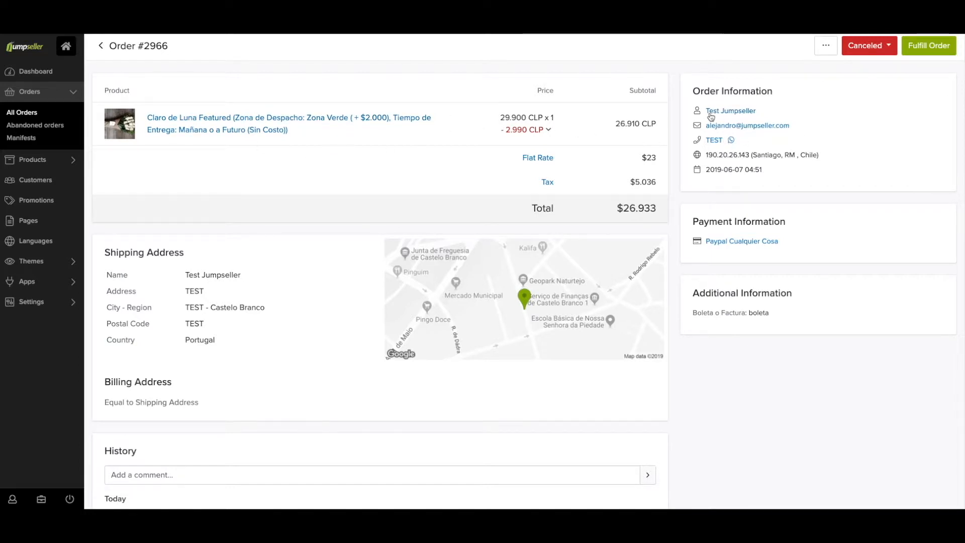
mouse_move(174, 327)
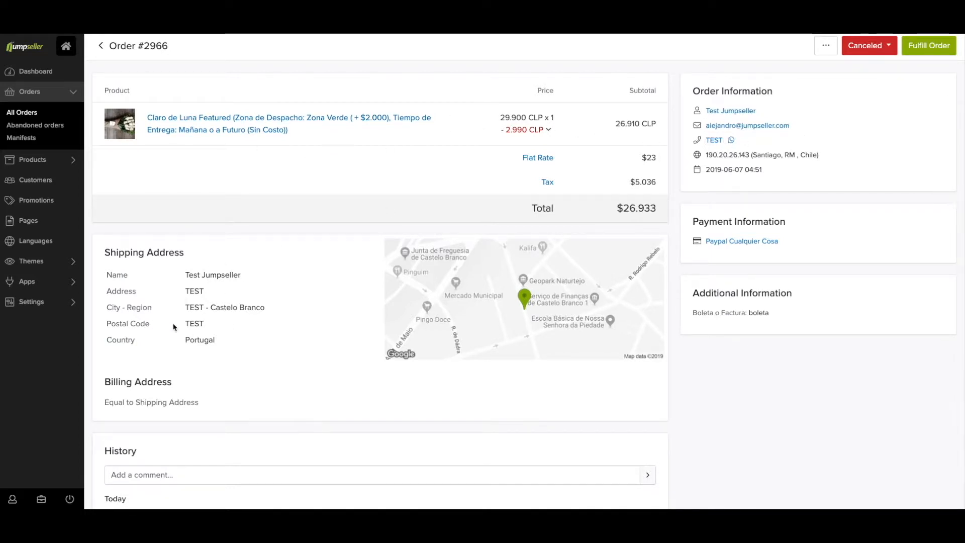
mouse_move(530, 290)
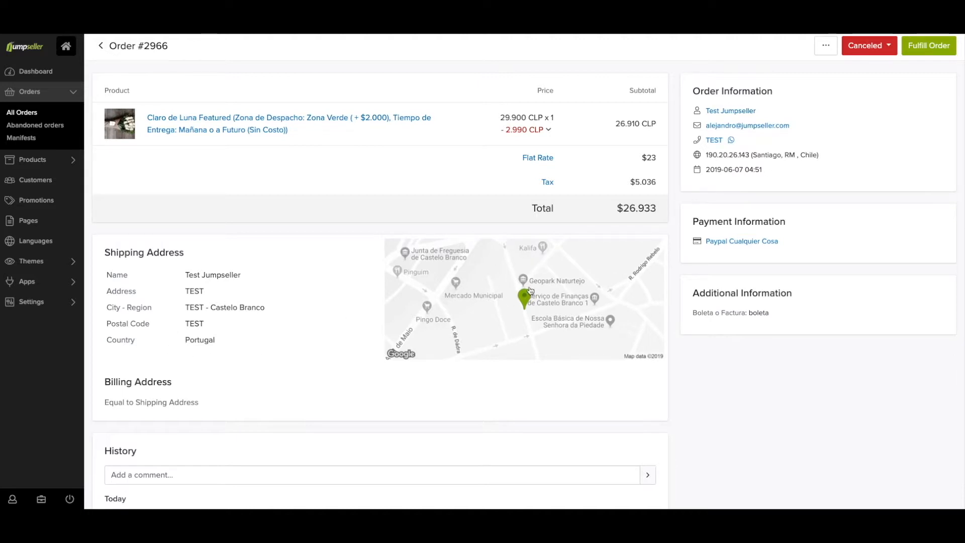
scroll(down, 3)
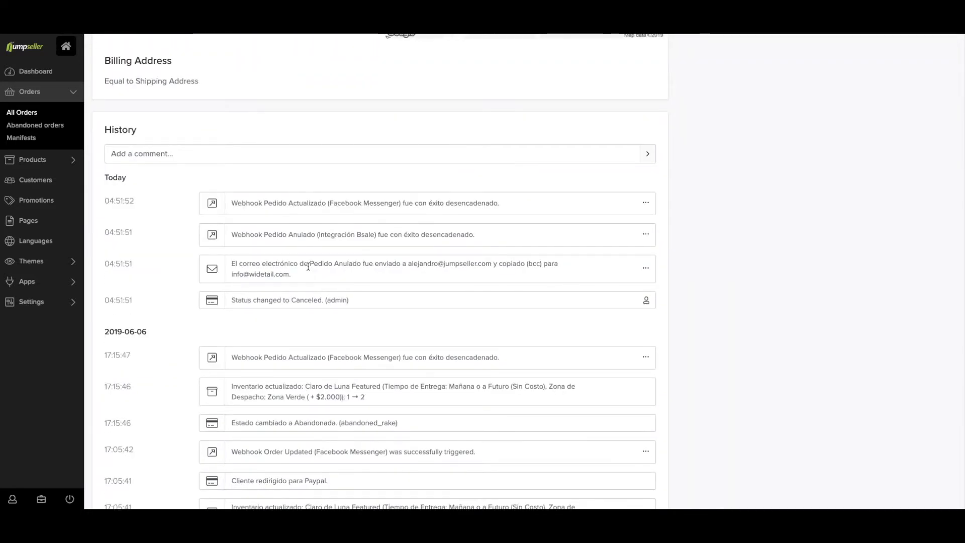
scroll(down, 3)
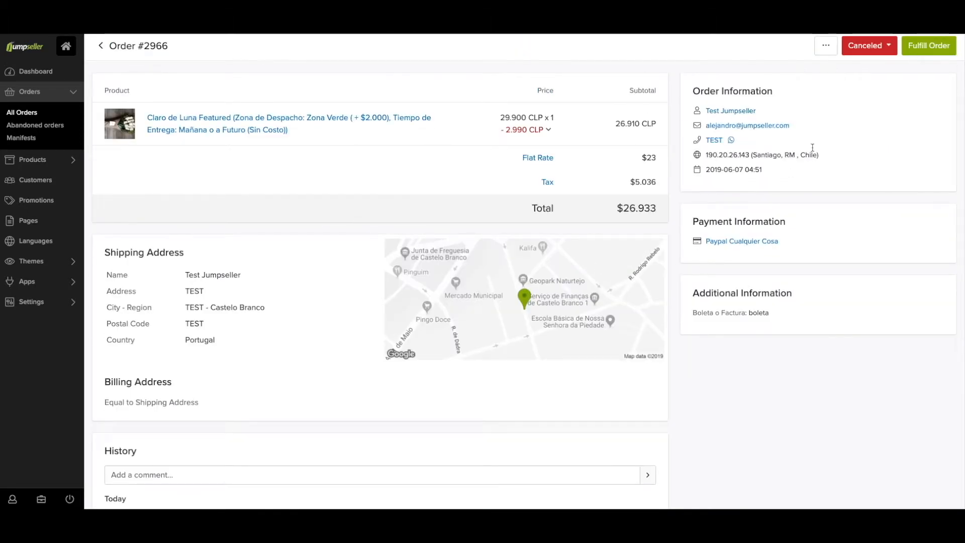
Mark order 2966 as Paid instead of Canceled, sending the paid email, and head back to All Orders
click(825, 45)
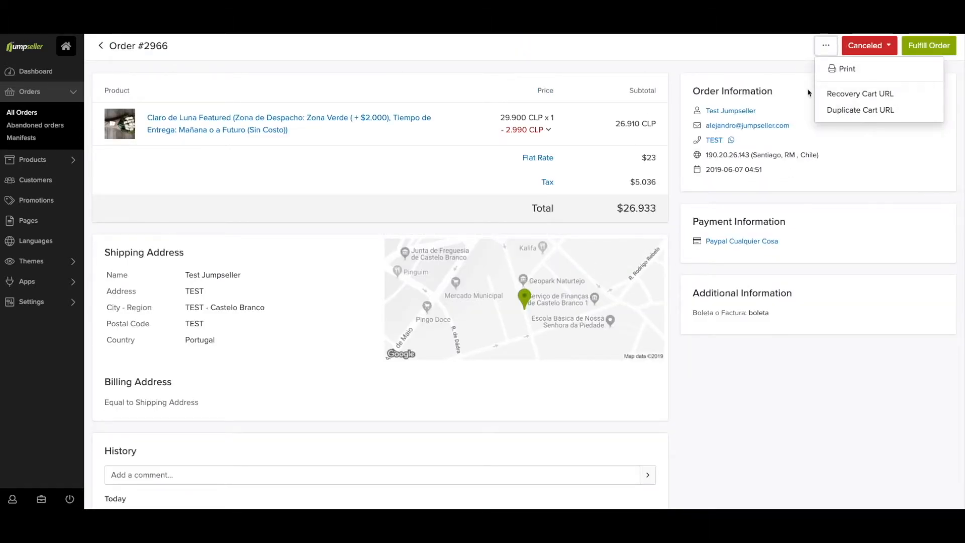
click(868, 46)
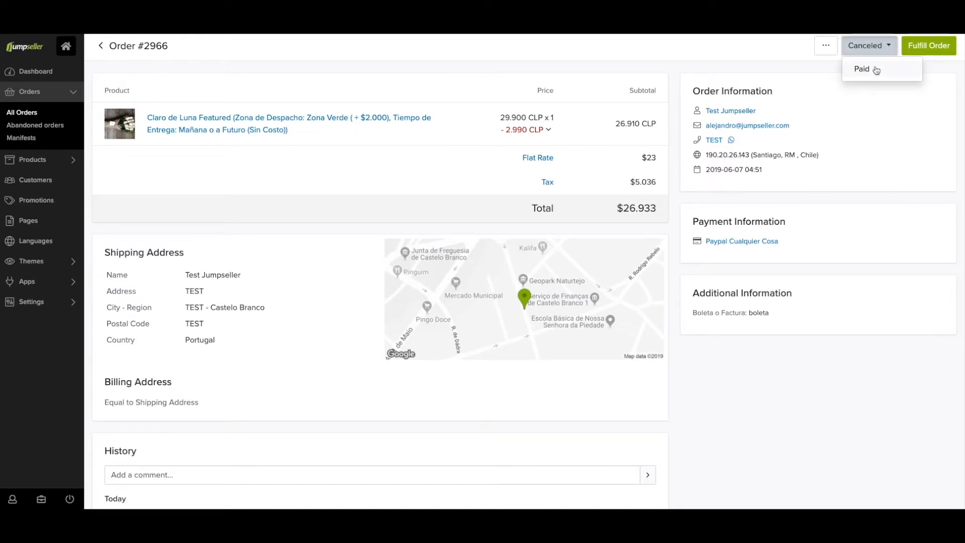
click(862, 69)
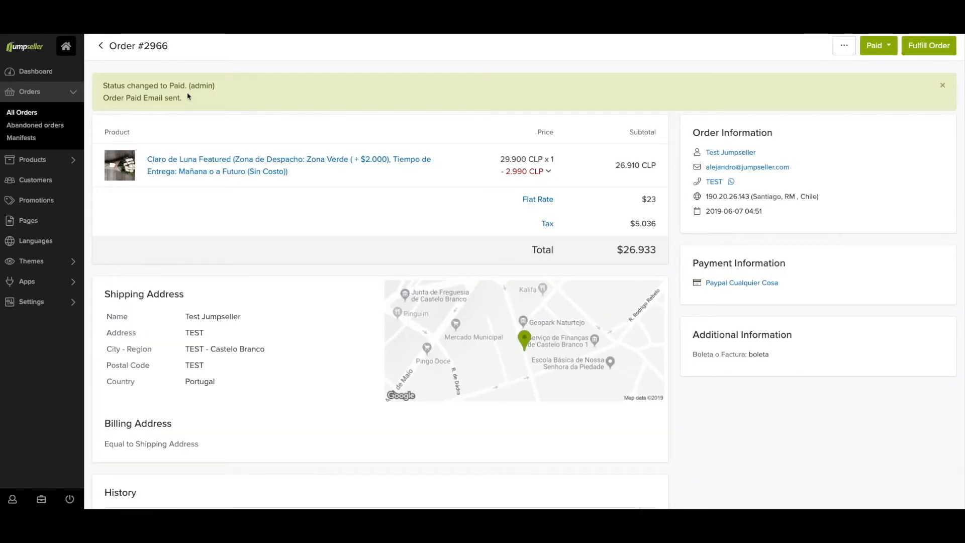
click(22, 111)
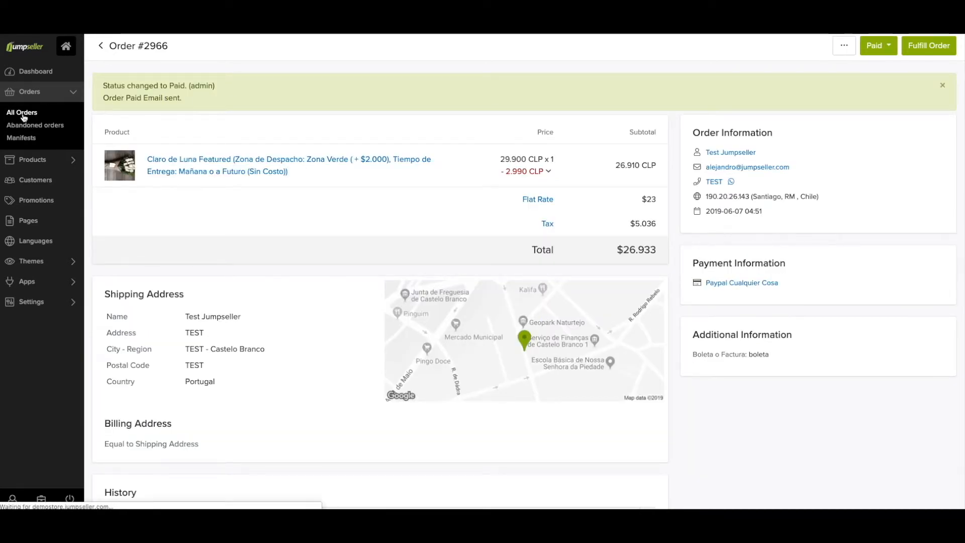
Check the orders list showing order 2966 as Paid and Unfulfilled
click(21, 113)
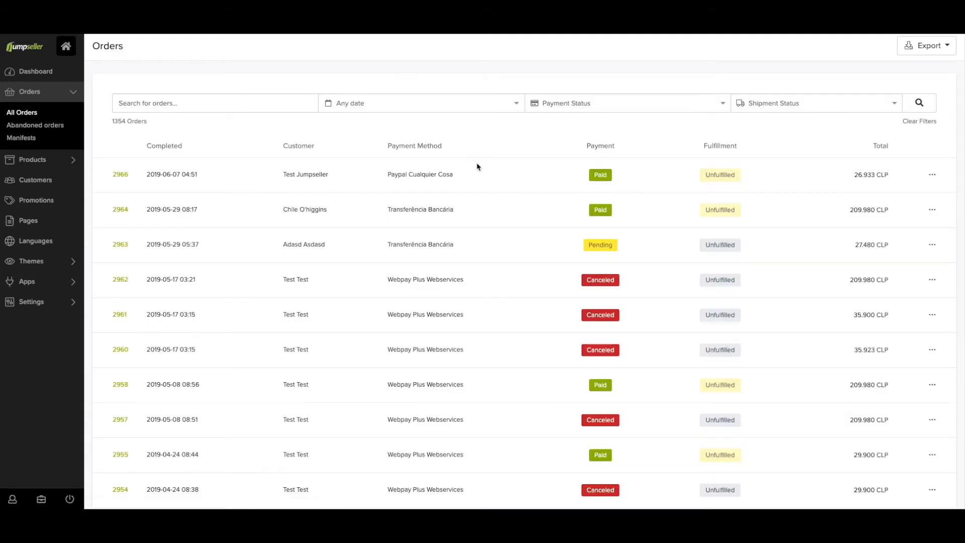
scroll(down, 3)
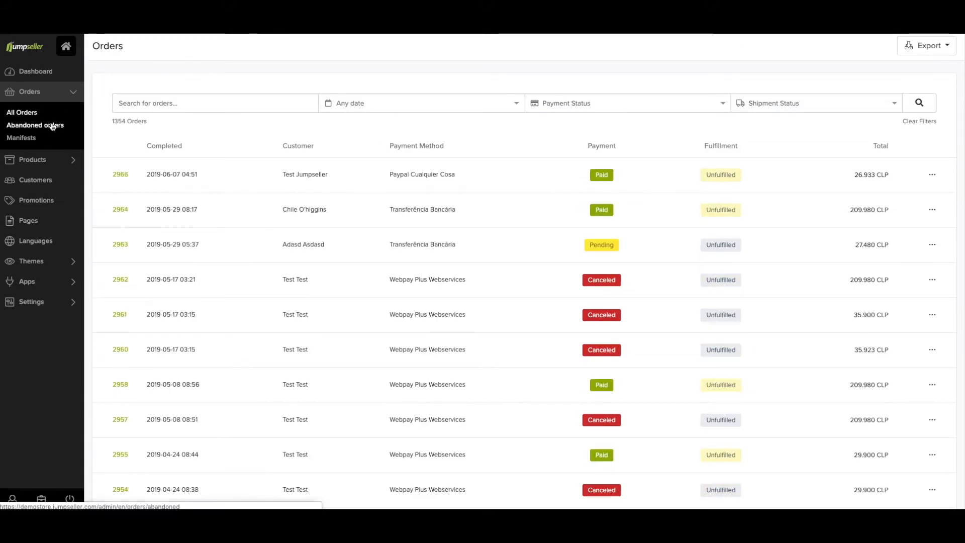
From the Abandoned orders list, bring up abandoned order 2965 with its status choices
click(36, 126)
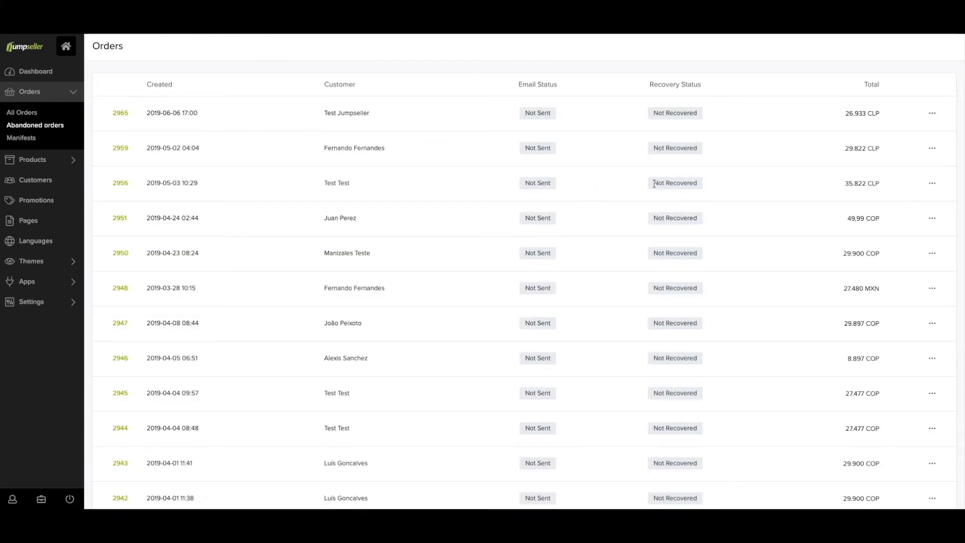
mouse_move(639, 191)
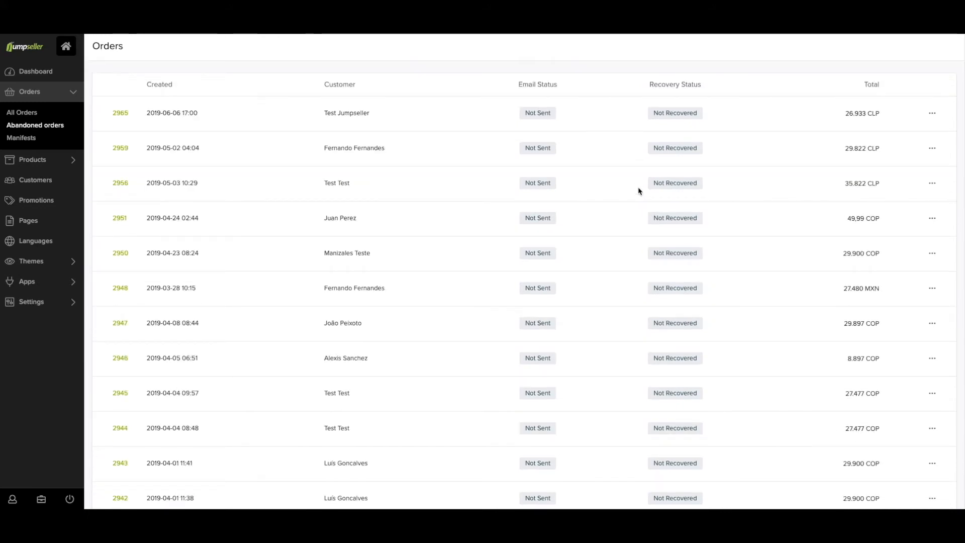
click(119, 112)
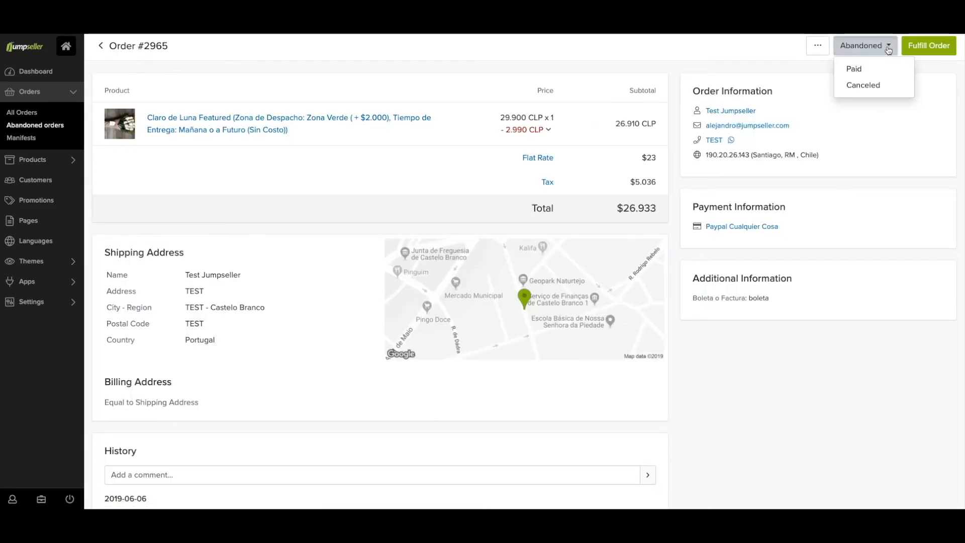
Mark abandoned order 2965 as Paid so it joins All Orders, now 1355 orders
click(853, 68)
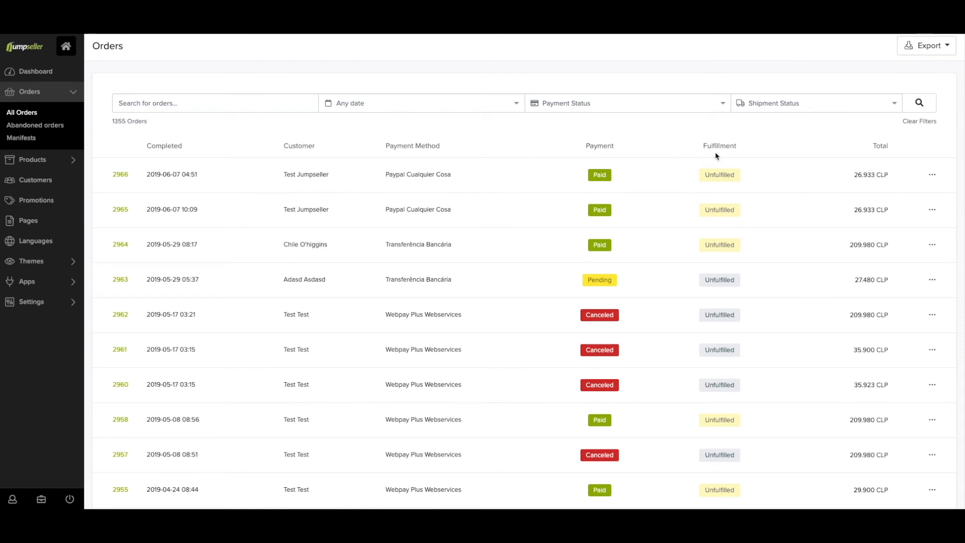
mouse_move(716, 157)
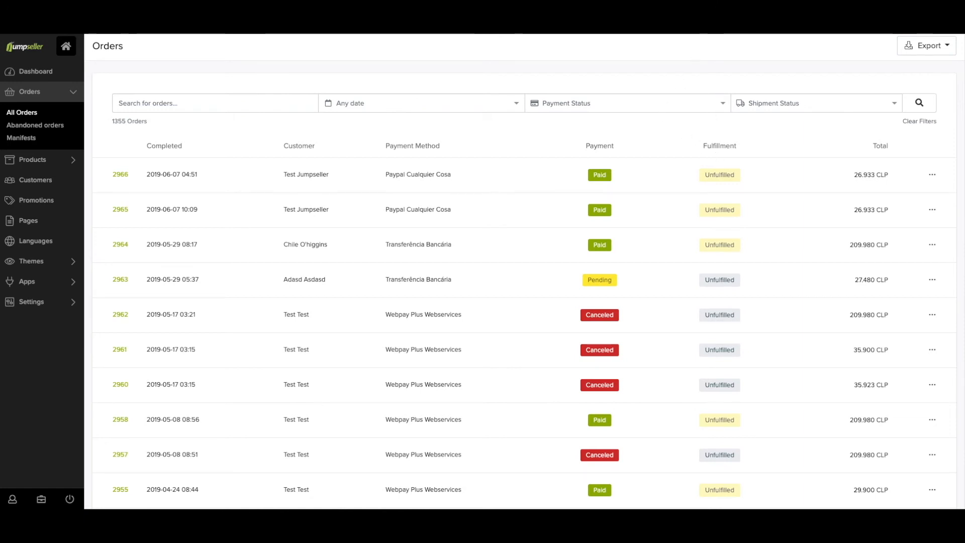